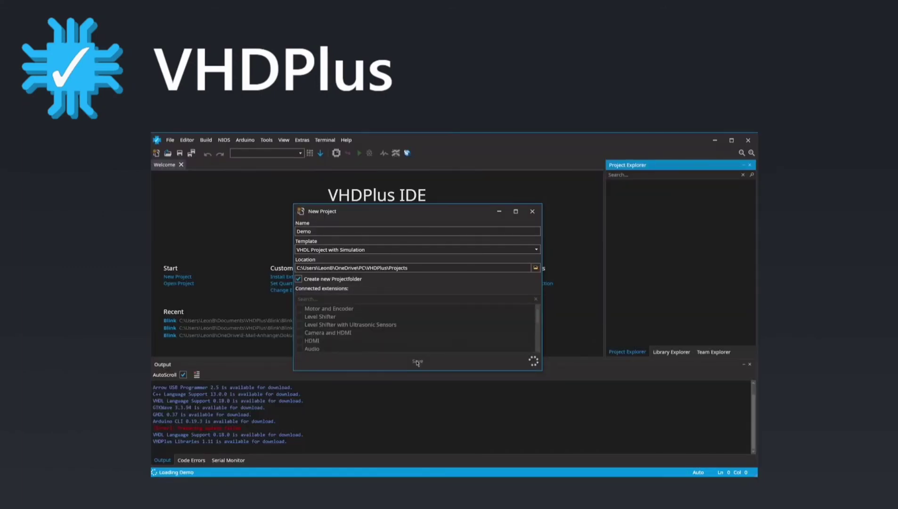
- Create the Demo project from the VHDL-with-simulation template, loading Demo.vhd's blink code
left_click(417, 361)
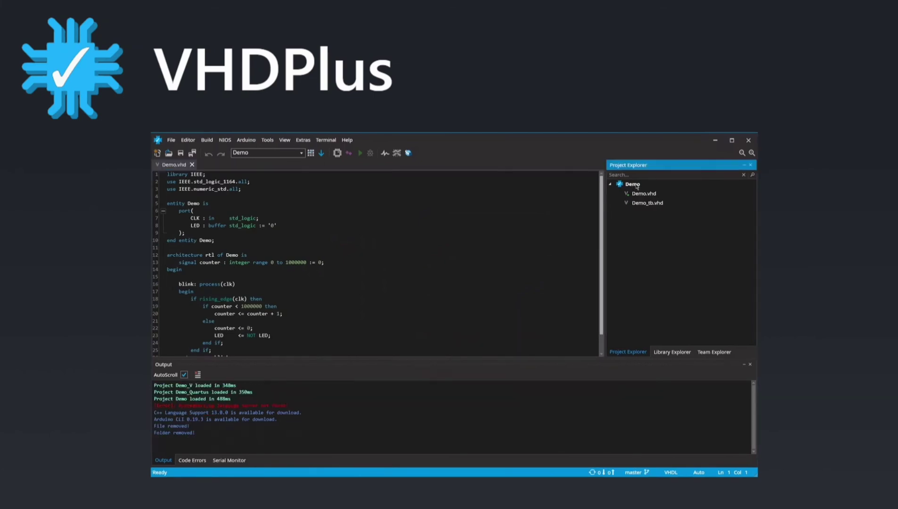